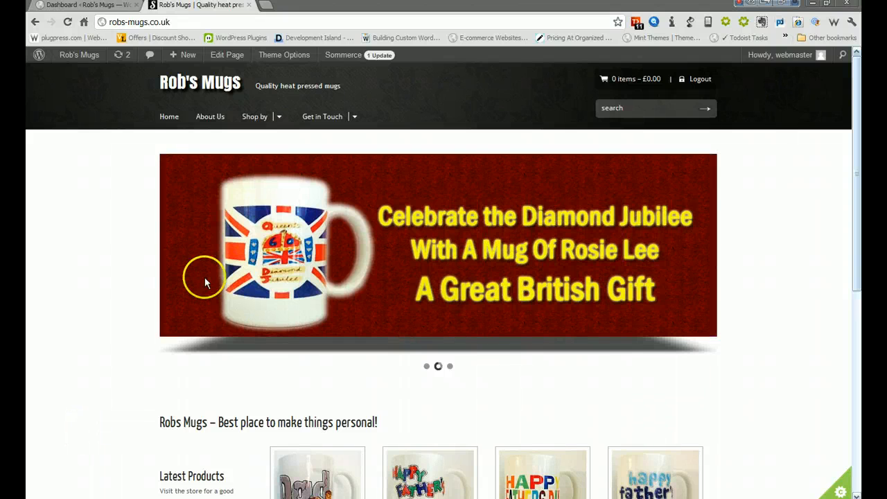
{"action": "mouse_move", "coordinate": [201, 7]}
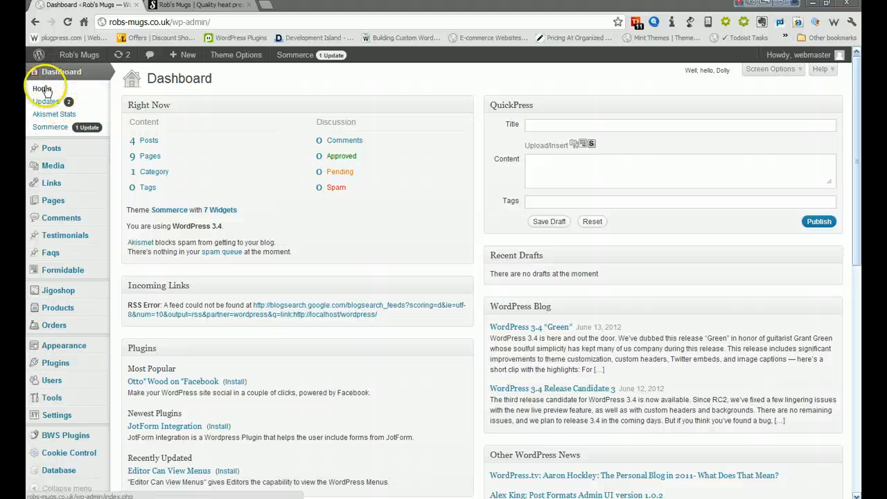
{"action": "mouse_move", "coordinate": [53, 138]}
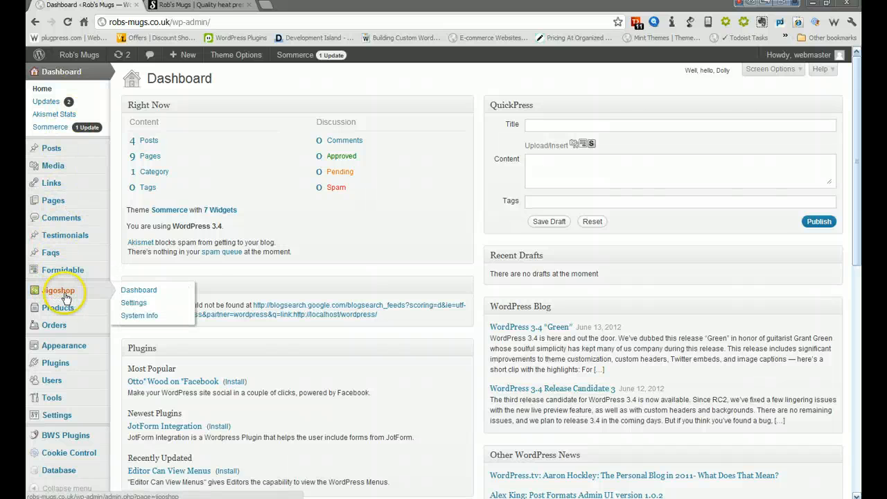
{"action": "mouse_move", "coordinate": [133, 297]}
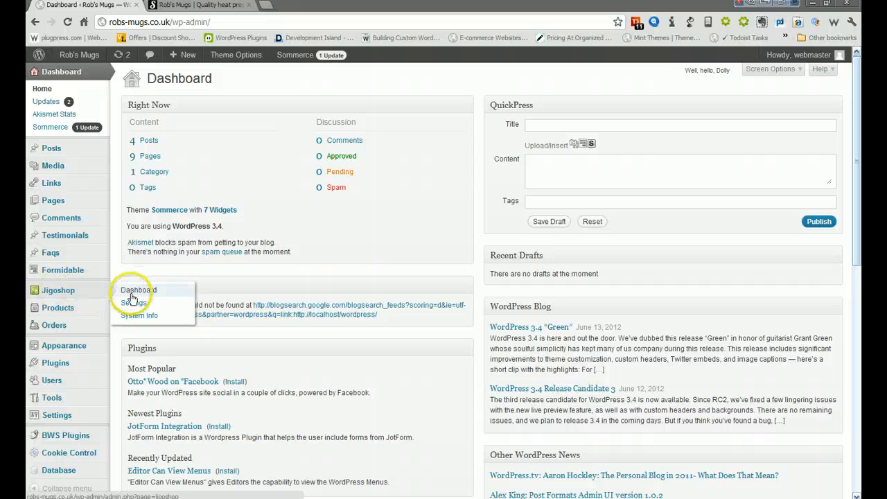
Go to the Jigoshop Settings page from the admin sidebar.
{"action": "left_click", "coordinate": [133, 302]}
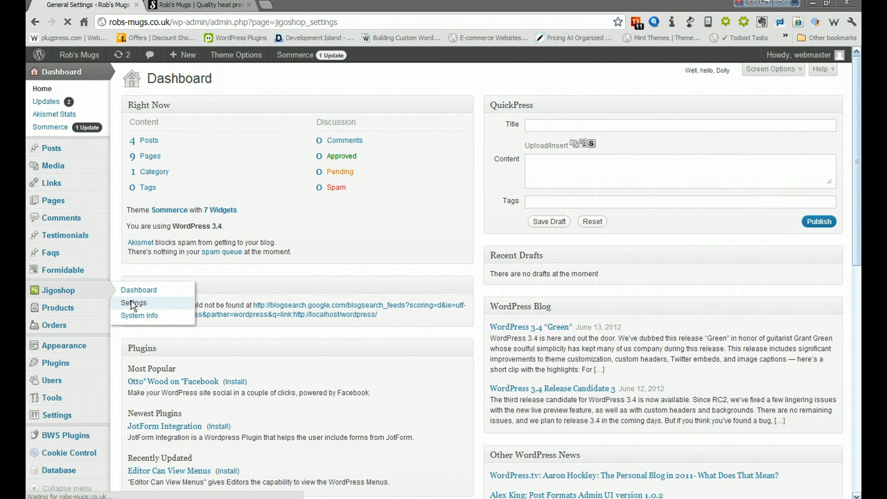
{"action": "left_click", "coordinate": [133, 302]}
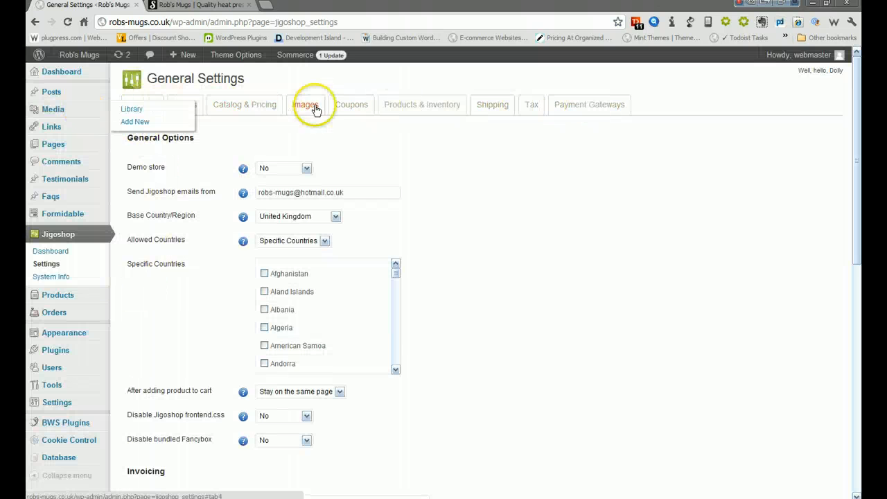
Switch to Payment Gateways and review the bank transfer, cheque, cash on delivery and DIBS sections.
{"action": "left_click", "coordinate": [590, 106]}
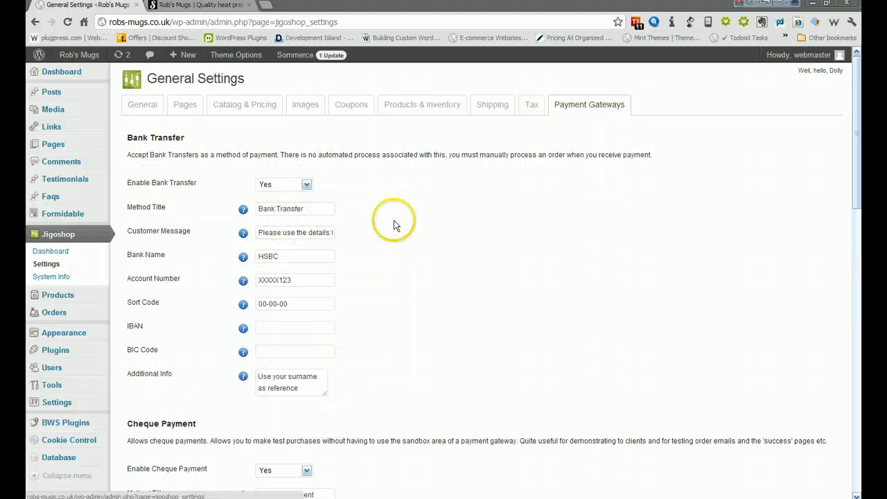
{"action": "scroll", "scroll_direction": "down", "scroll_amount": 3}
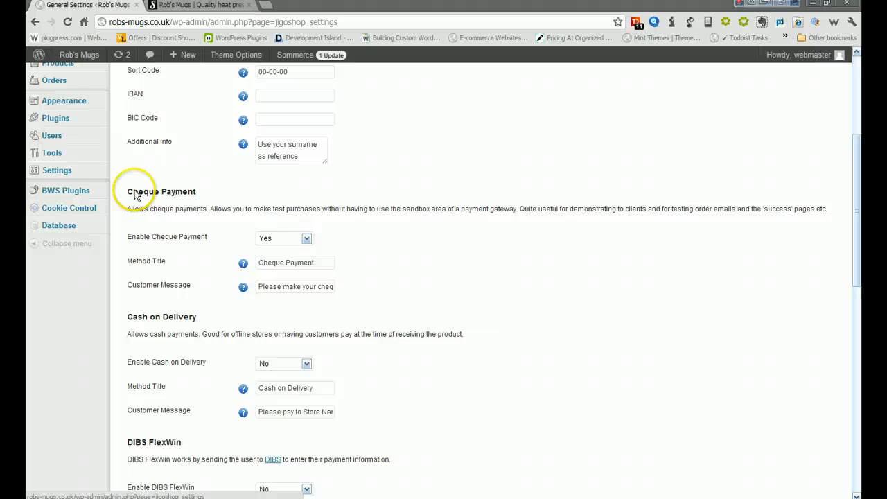
{"action": "mouse_move", "coordinate": [310, 318]}
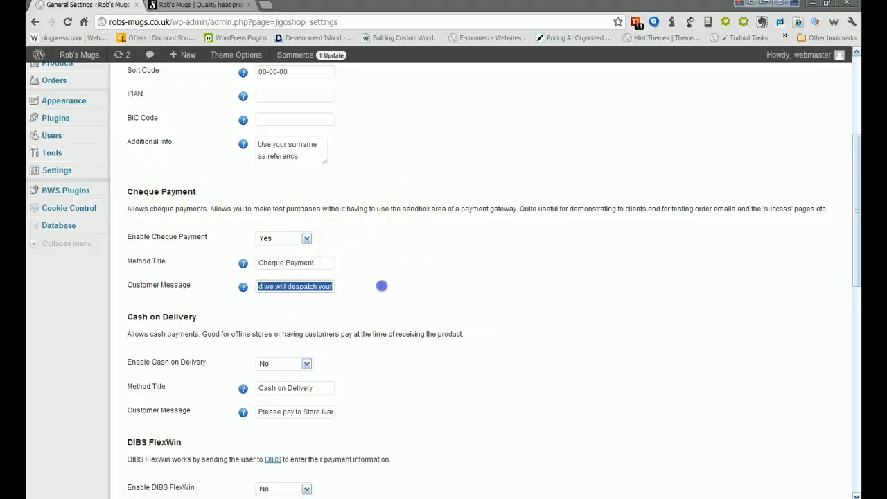
{"action": "scroll", "scroll_direction": "down", "scroll_amount": 3}
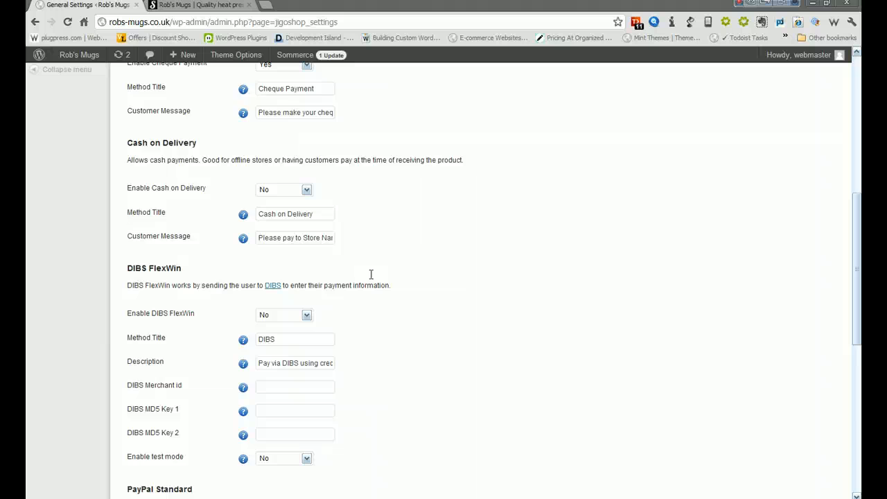
{"action": "scroll", "scroll_direction": "down", "scroll_amount": 3}
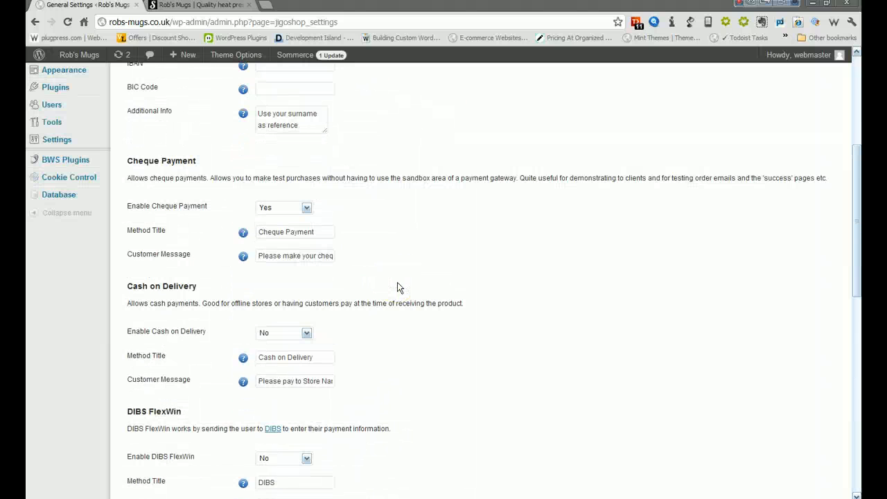
{"action": "scroll", "scroll_direction": "down", "scroll_amount": 3}
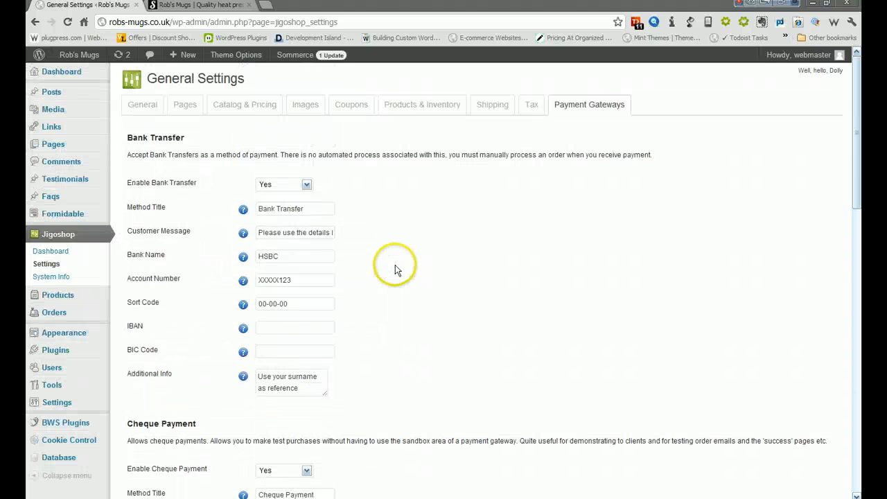
{"action": "scroll", "scroll_direction": "down", "scroll_amount": 3}
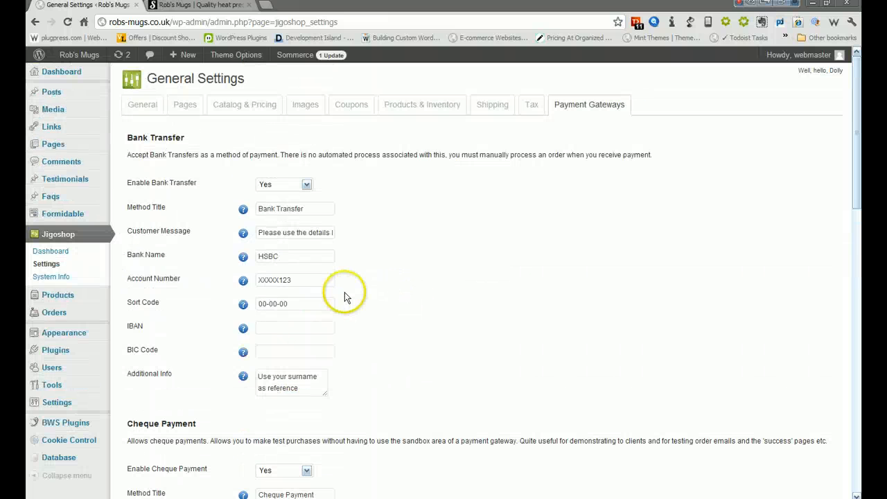
{"action": "left_click", "coordinate": [305, 185]}
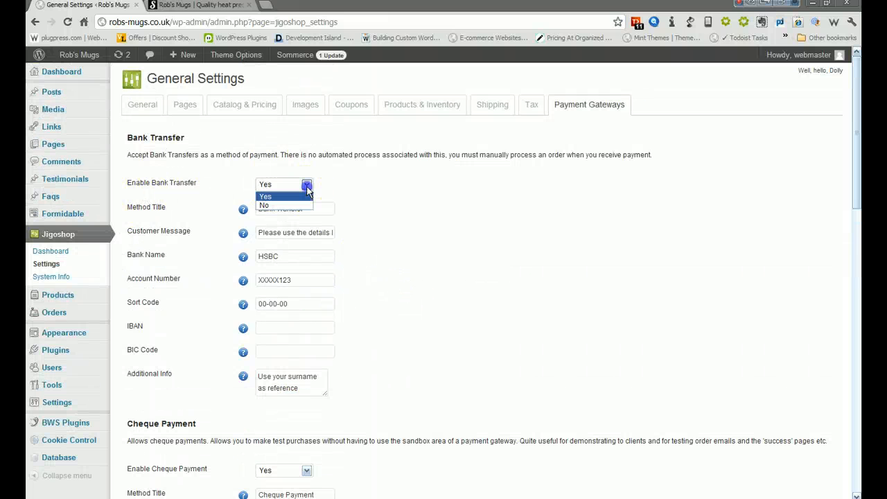
{"action": "left_click", "coordinate": [265, 196]}
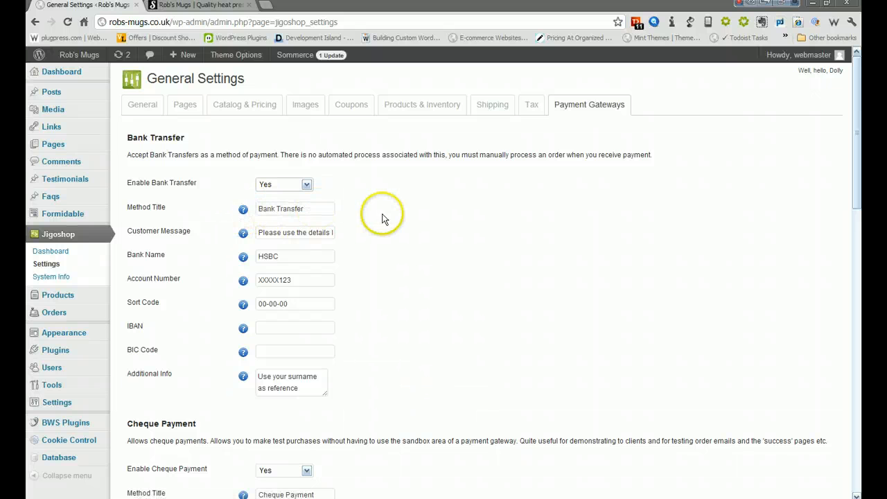
{"action": "triple_click", "coordinate": [294, 233]}
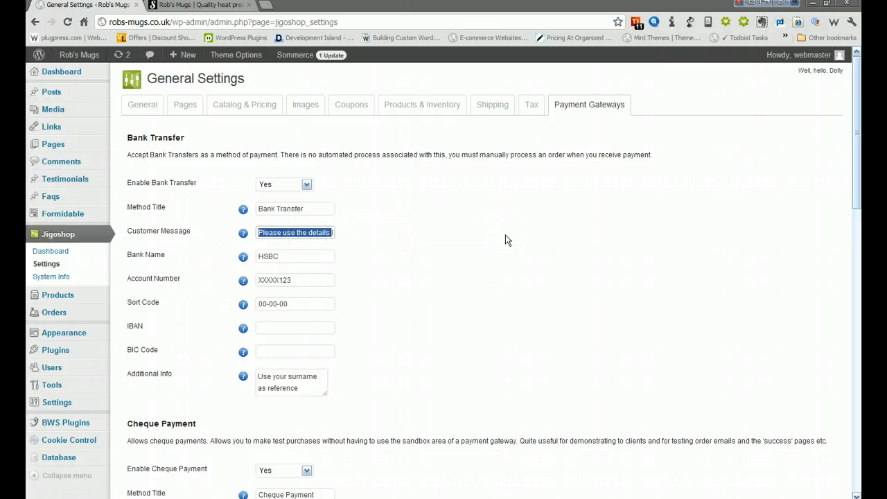
{"action": "left_click", "coordinate": [294, 233]}
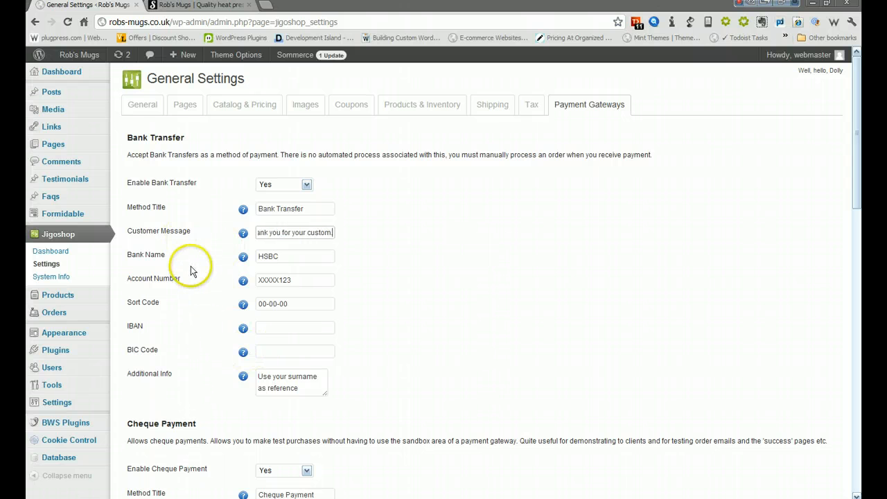
{"action": "mouse_move", "coordinate": [222, 264]}
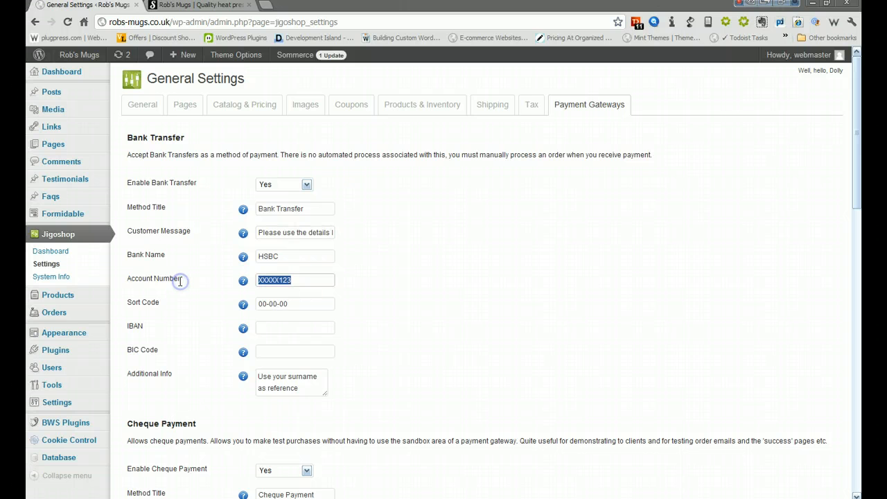
{"action": "type", "text": "122"}
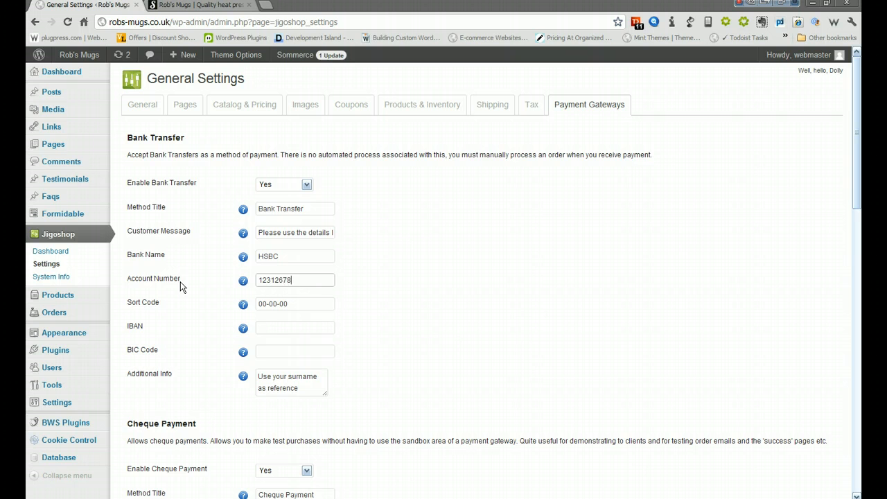
{"action": "left_click", "coordinate": [297, 305]}
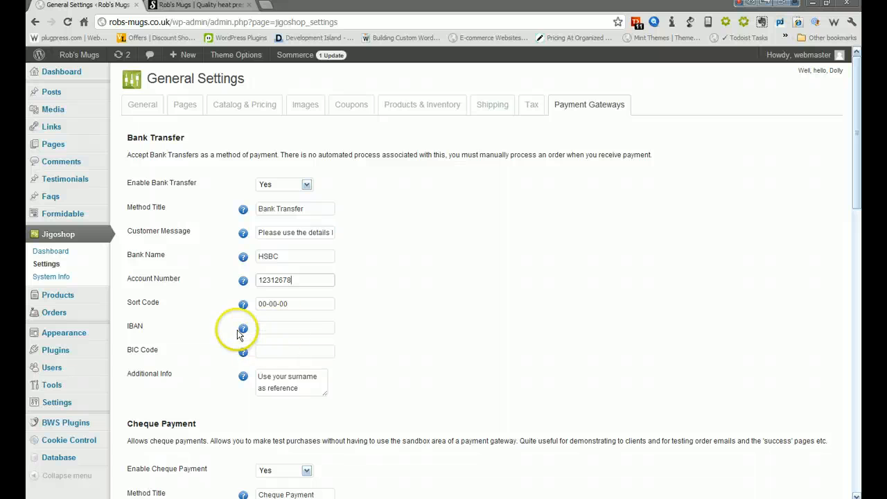
{"action": "mouse_move", "coordinate": [241, 328]}
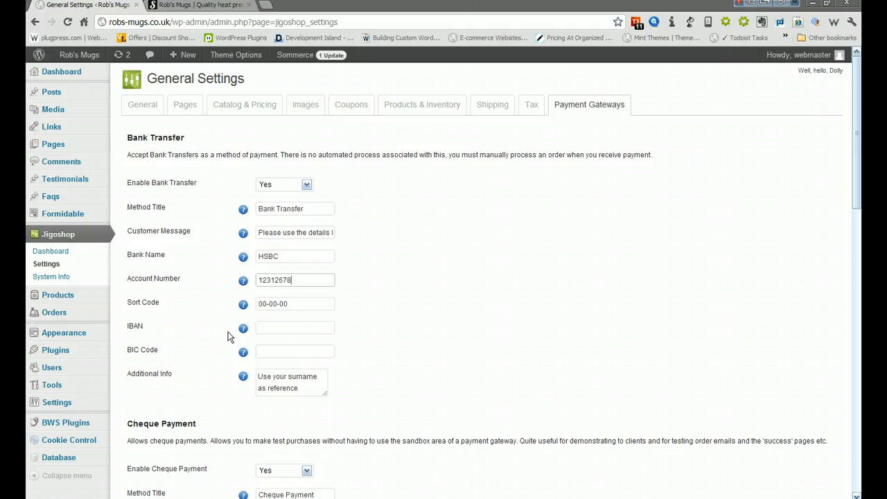
{"action": "mouse_move", "coordinate": [252, 334]}
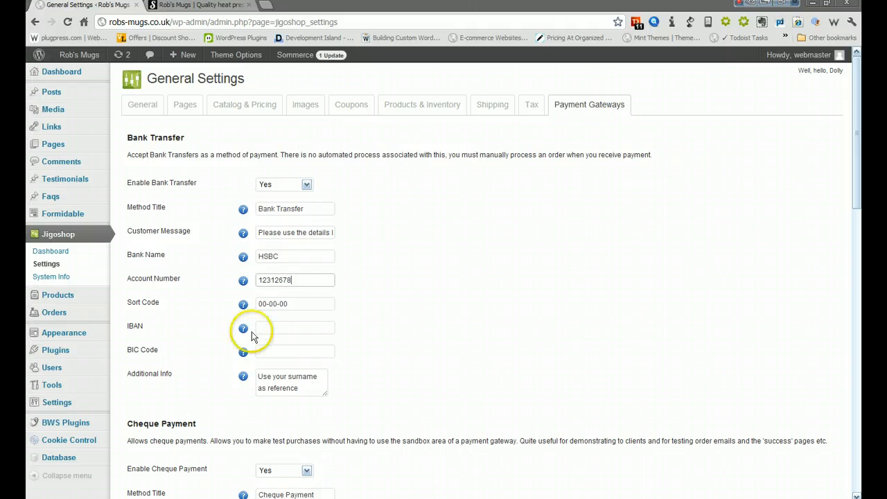
{"action": "mouse_move", "coordinate": [459, 286]}
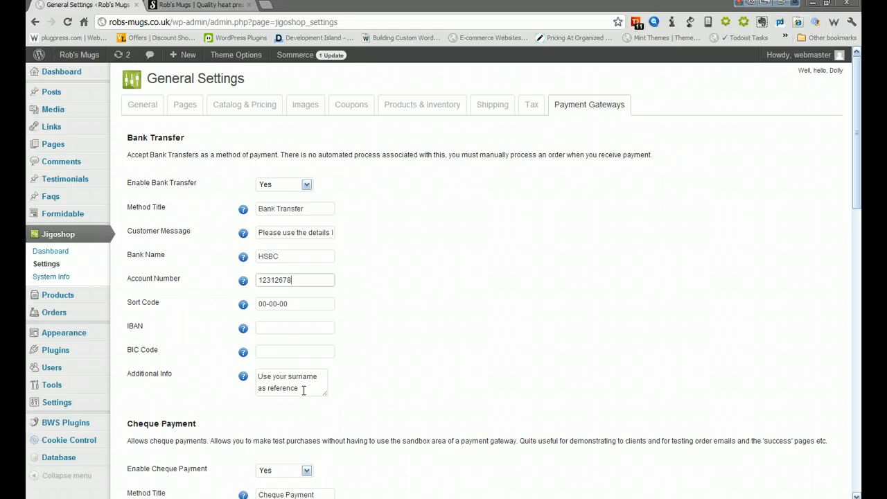
{"action": "mouse_move", "coordinate": [457, 380]}
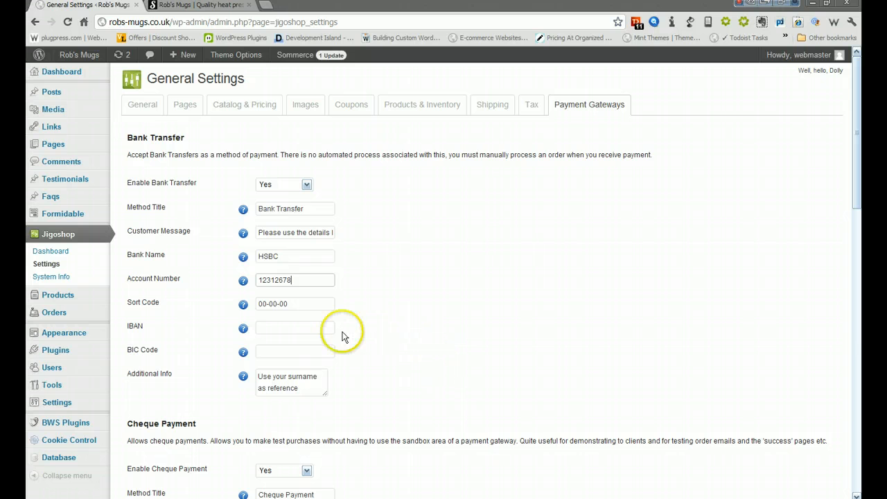
{"action": "mouse_move", "coordinate": [308, 321]}
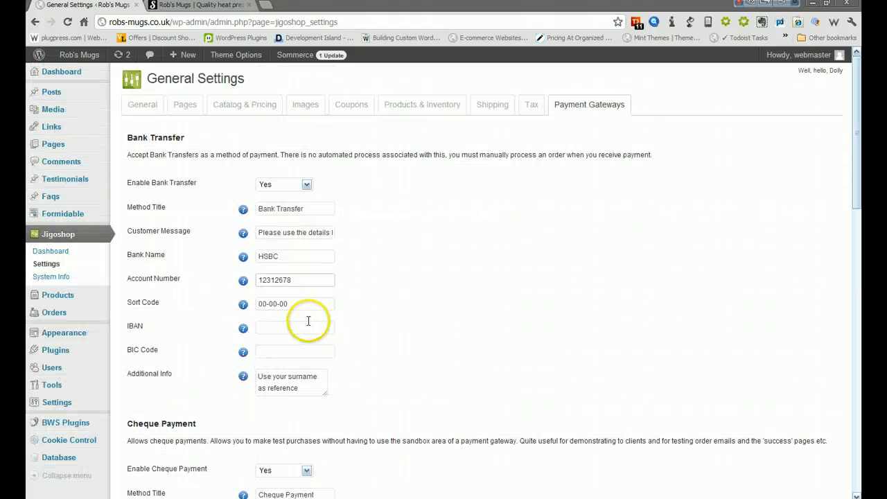
Save the payment gateway settings and move over to the Rob's Mugs storefront.
{"action": "scroll", "scroll_direction": "down", "scroll_amount": 3}
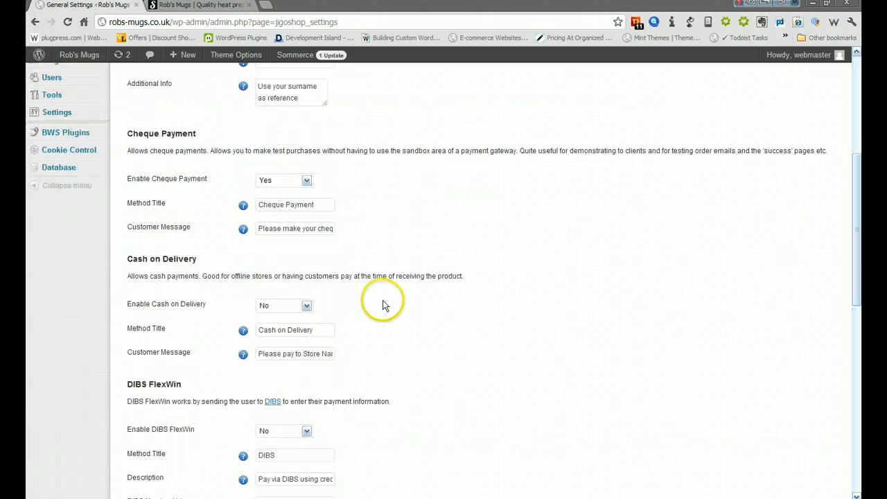
{"action": "scroll", "scroll_direction": "down", "scroll_amount": 3}
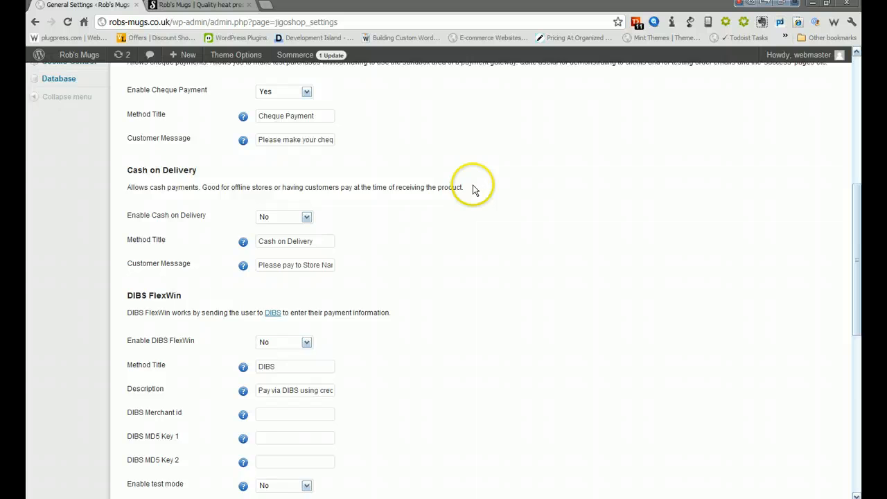
{"action": "scroll", "scroll_direction": "down", "scroll_amount": 3}
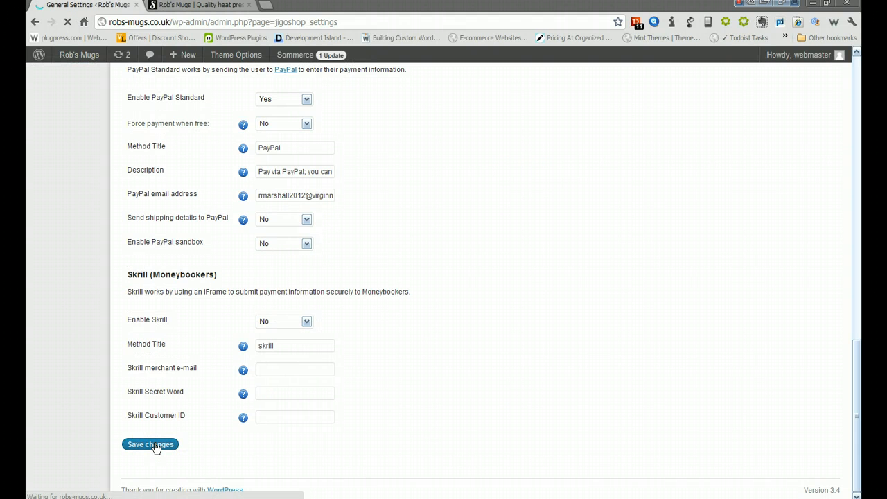
{"action": "left_click", "coordinate": [150, 444]}
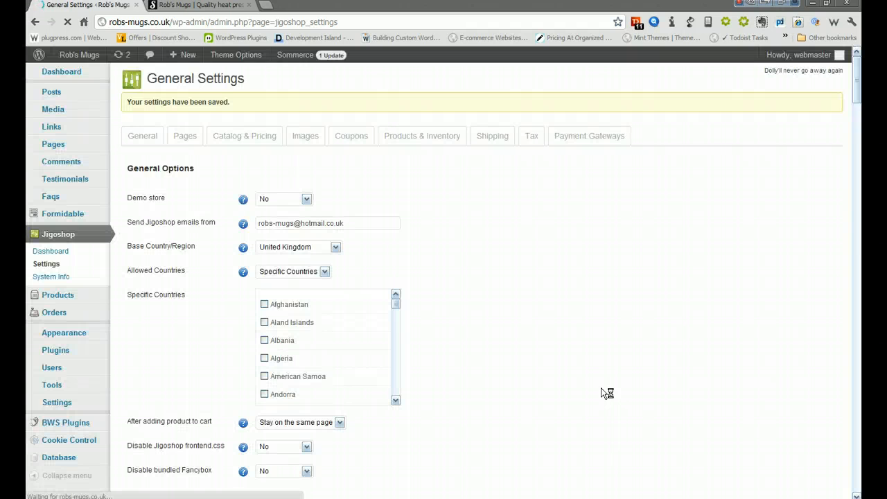
{"action": "mouse_move", "coordinate": [399, 150]}
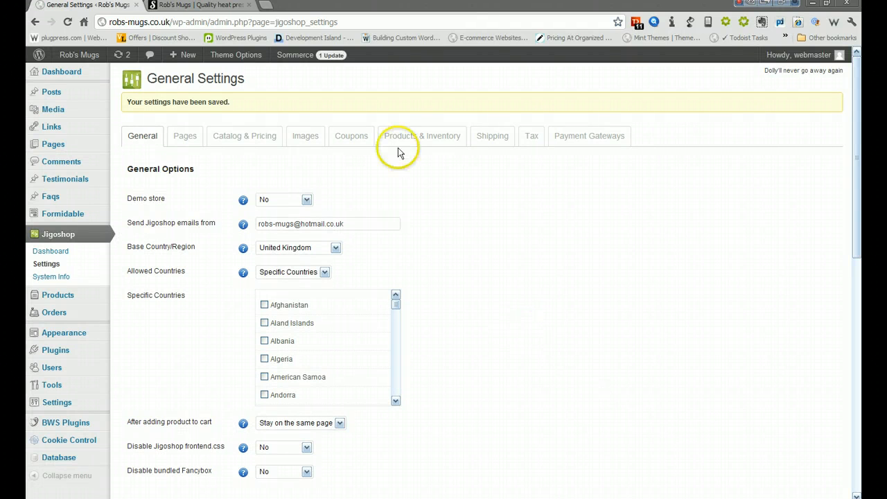
{"action": "left_click", "coordinate": [197, 6]}
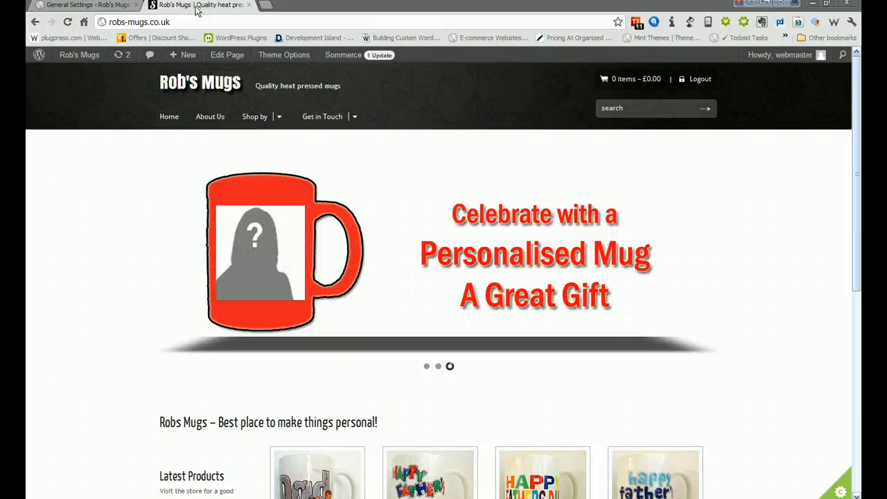
Add Fathers Day – Mug 4 to the cart and view the cart showing a £7.00 total with shipping.
{"action": "scroll", "scroll_direction": "down", "scroll_amount": 3}
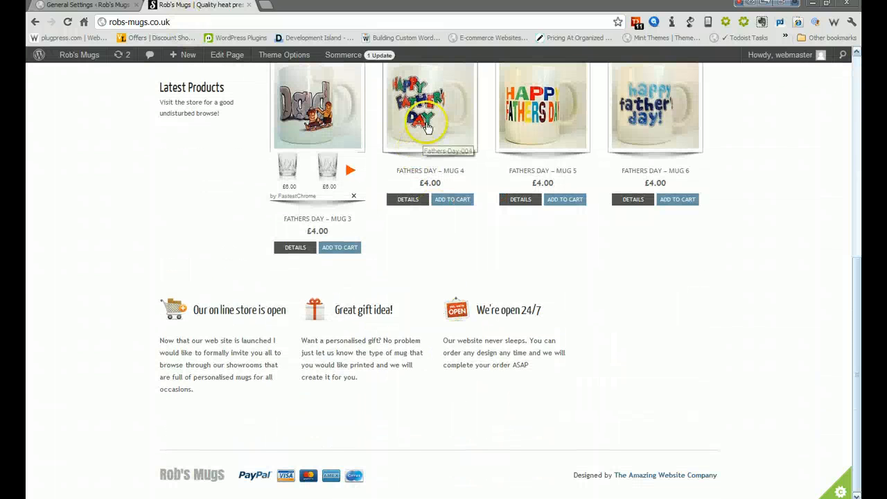
{"action": "left_click", "coordinate": [452, 200]}
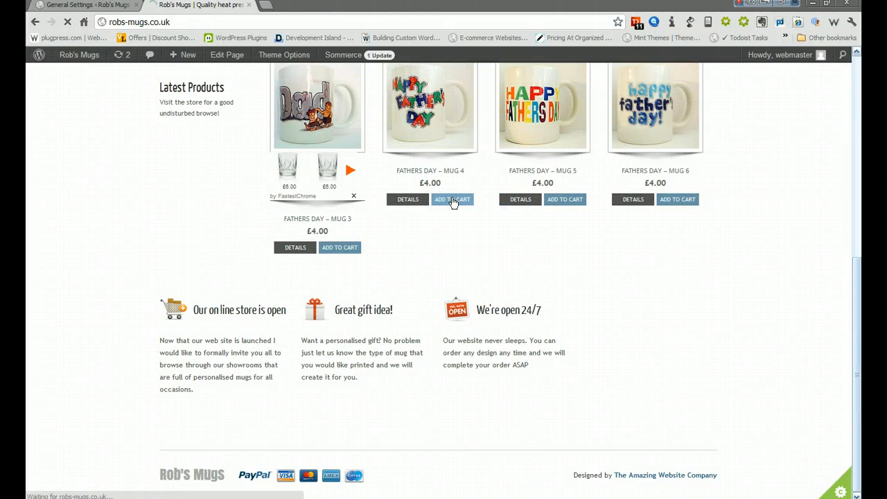
{"action": "left_click", "coordinate": [452, 200]}
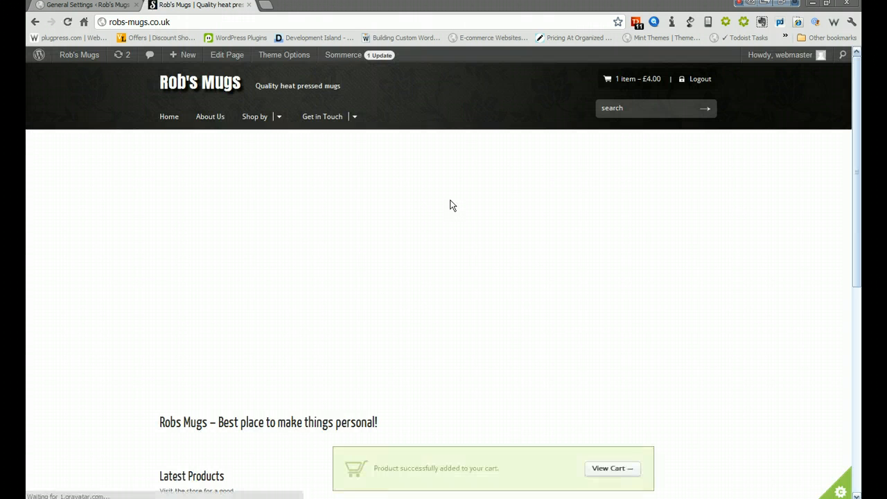
{"action": "left_click", "coordinate": [613, 469]}
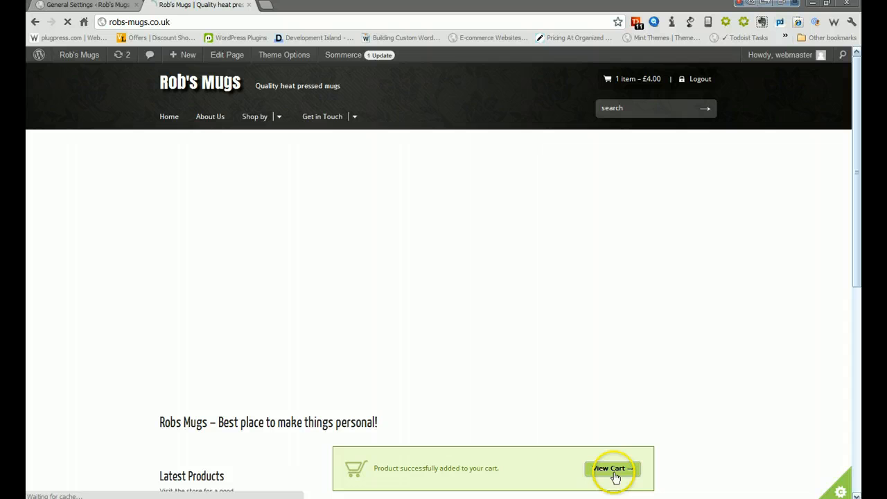
{"action": "left_click", "coordinate": [612, 468]}
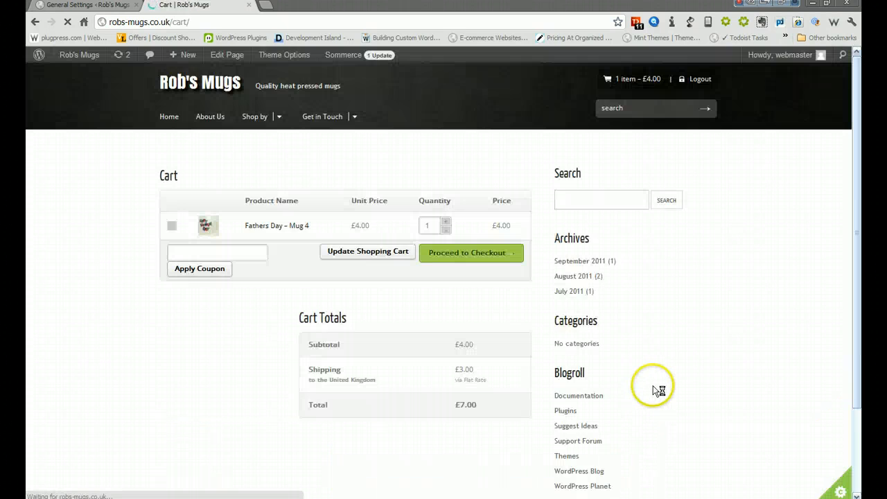
Proceed to checkout with the Mug 4 order, showing prefilled billing details.
{"action": "scroll", "scroll_direction": "down", "scroll_amount": 3}
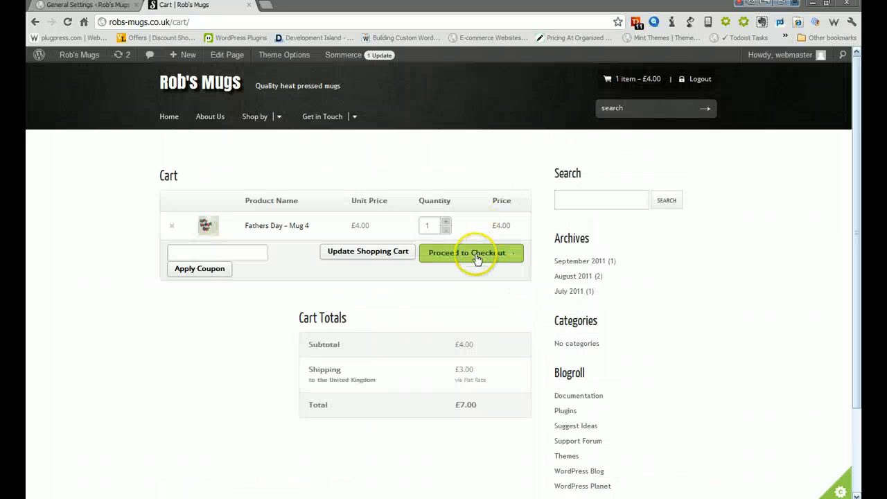
{"action": "left_click", "coordinate": [471, 252]}
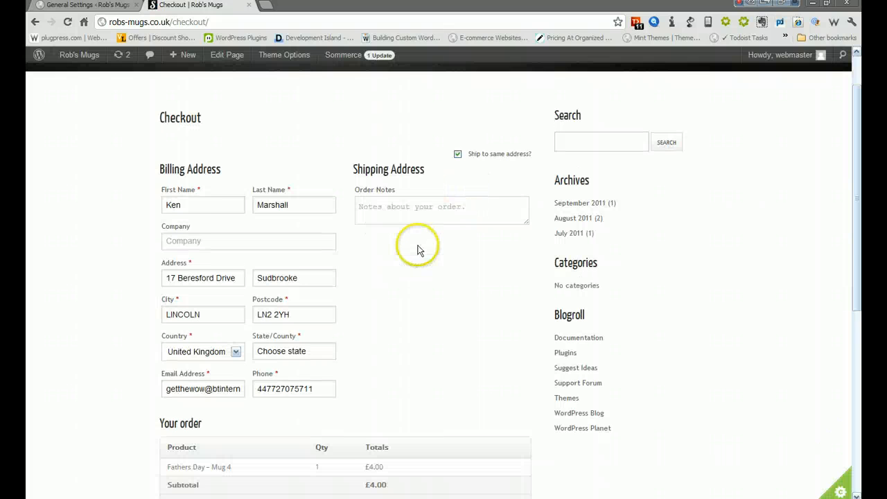
{"action": "scroll", "scroll_direction": "down", "scroll_amount": 3}
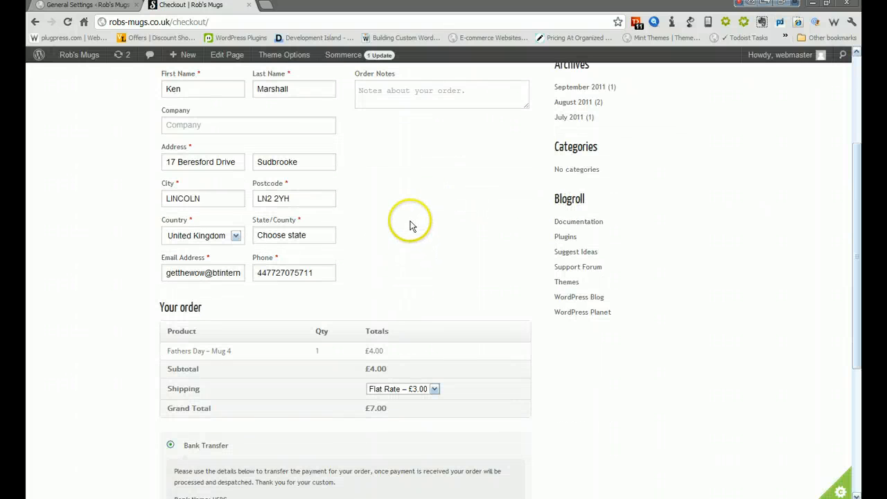
{"action": "scroll", "scroll_direction": "down", "scroll_amount": 3}
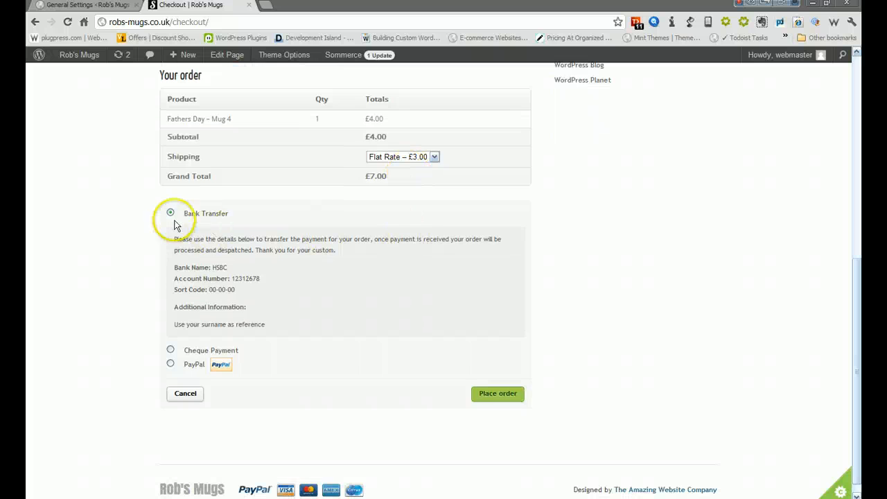
{"action": "mouse_move", "coordinate": [216, 219]}
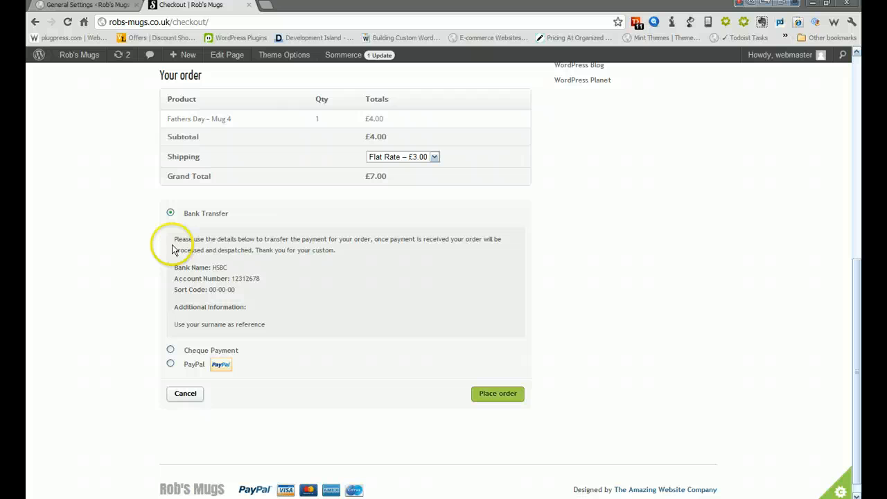
{"action": "mouse_move", "coordinate": [216, 278]}
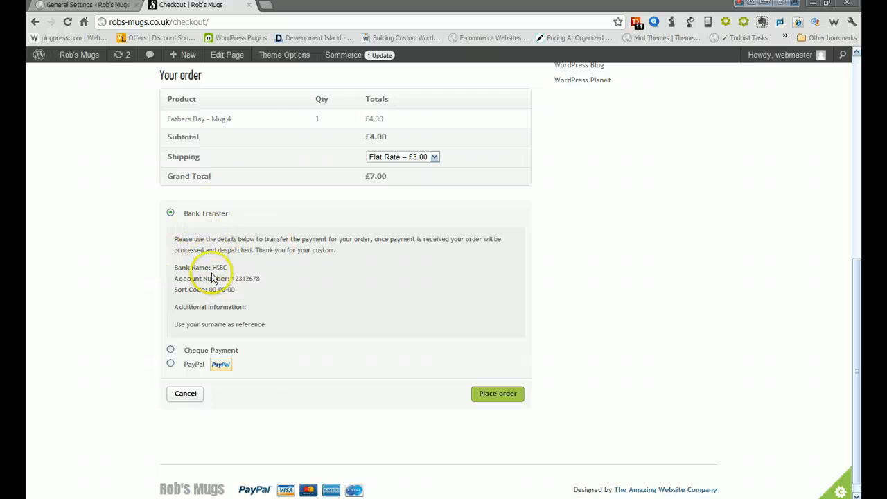
{"action": "mouse_move", "coordinate": [272, 302]}
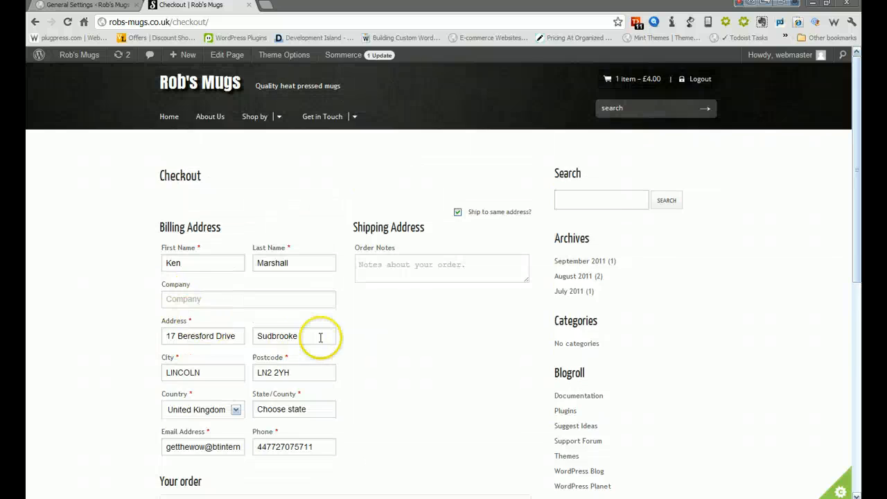
{"action": "scroll", "scroll_direction": "down", "scroll_amount": 3}
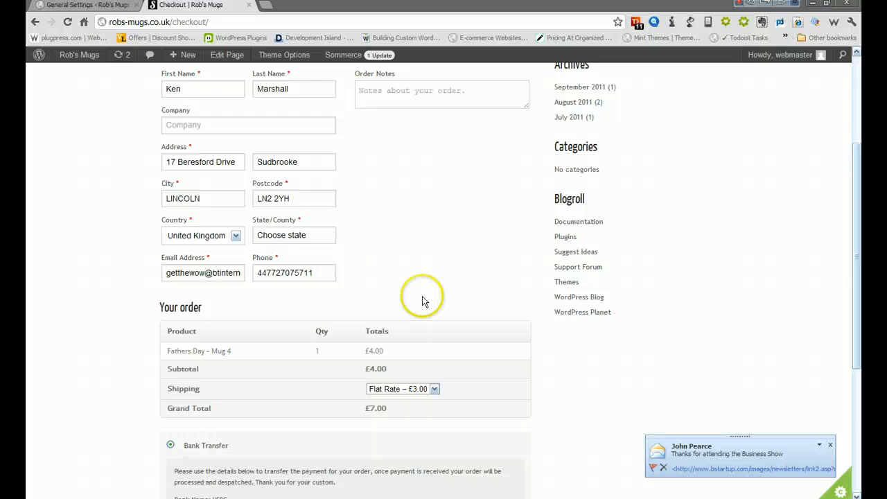
{"action": "scroll", "scroll_direction": "down", "scroll_amount": 3}
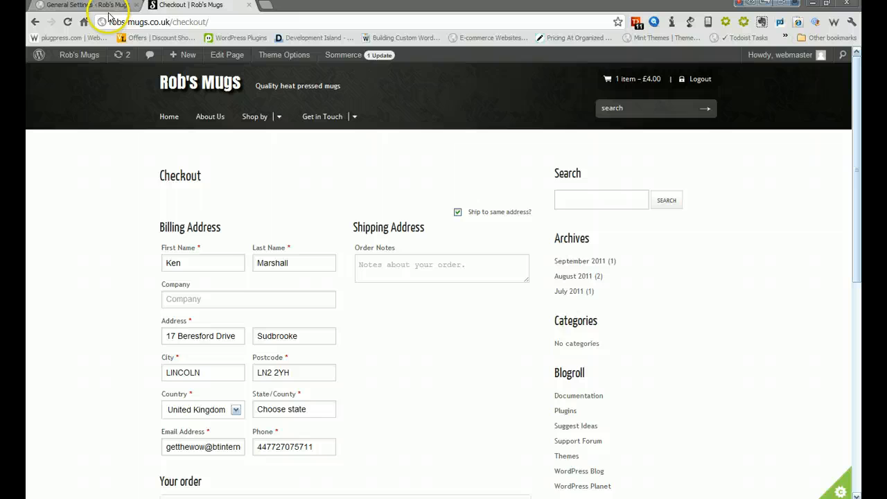
{"action": "left_click", "coordinate": [76, 6]}
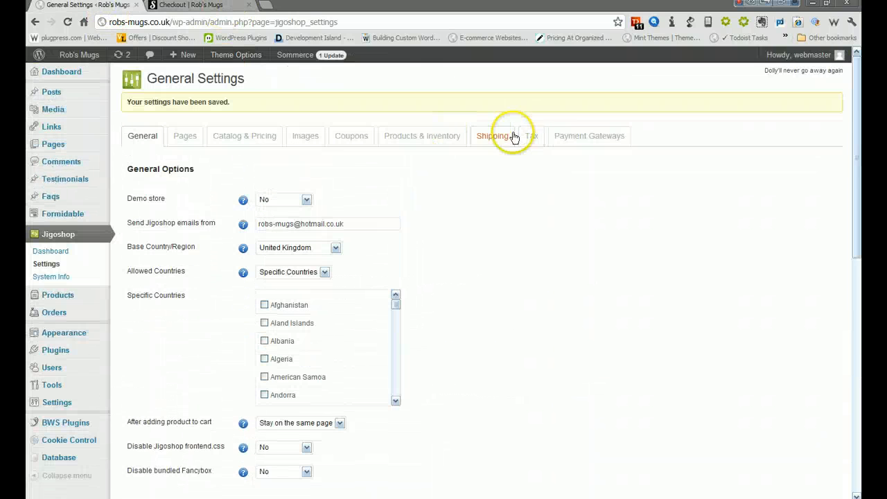
{"action": "left_click", "coordinate": [588, 136]}
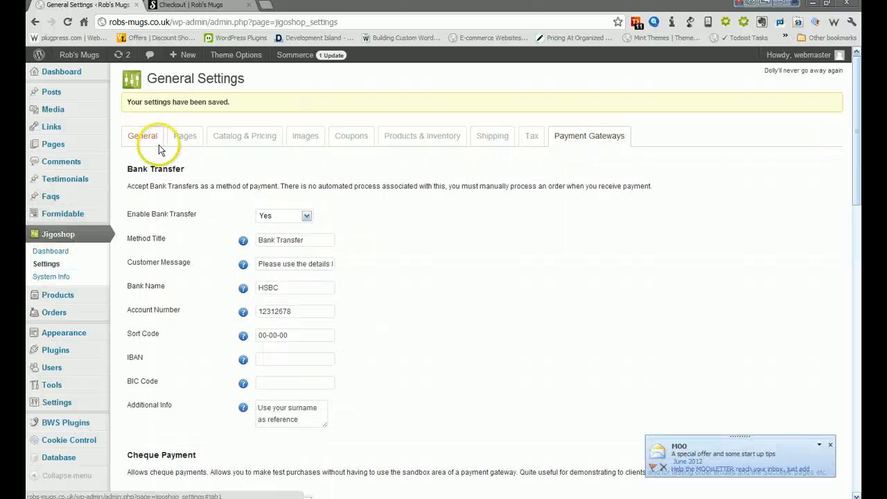
{"action": "left_click", "coordinate": [194, 6]}
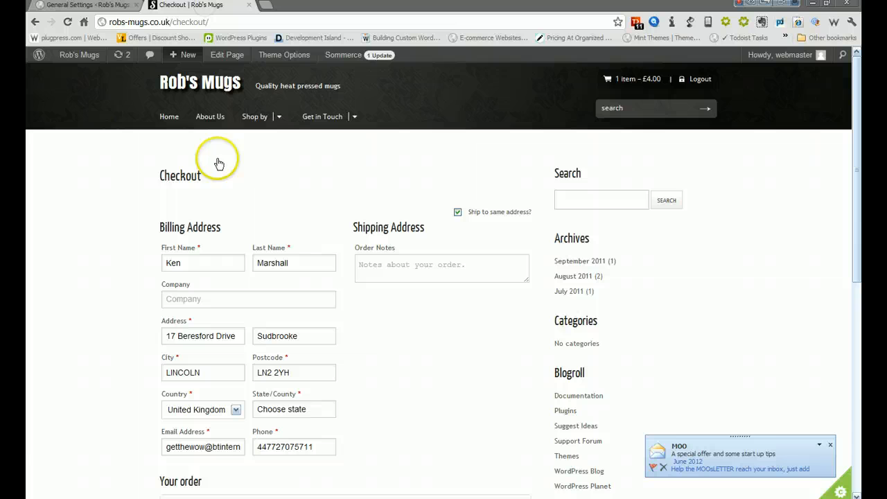
Select Cheque Payment, then switch the payment method to PayPal.
{"action": "scroll", "scroll_direction": "down", "scroll_amount": 3}
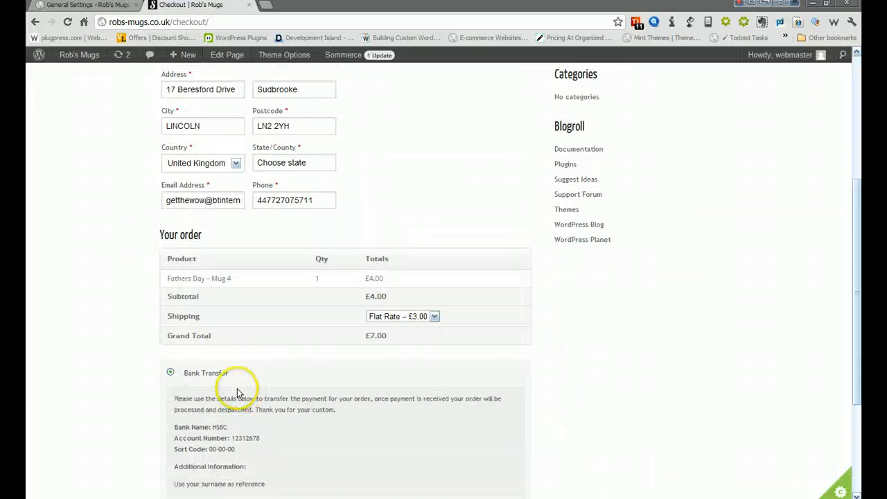
{"action": "scroll", "scroll_direction": "down", "scroll_amount": 3}
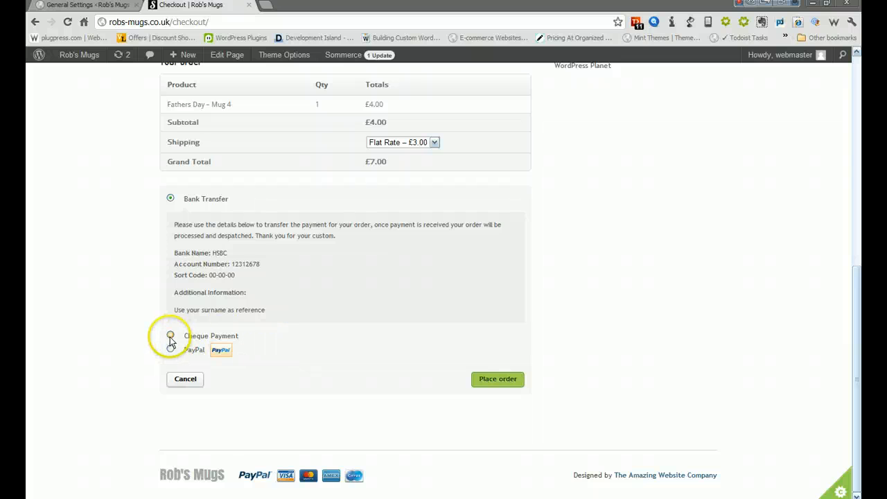
{"action": "left_click", "coordinate": [171, 337]}
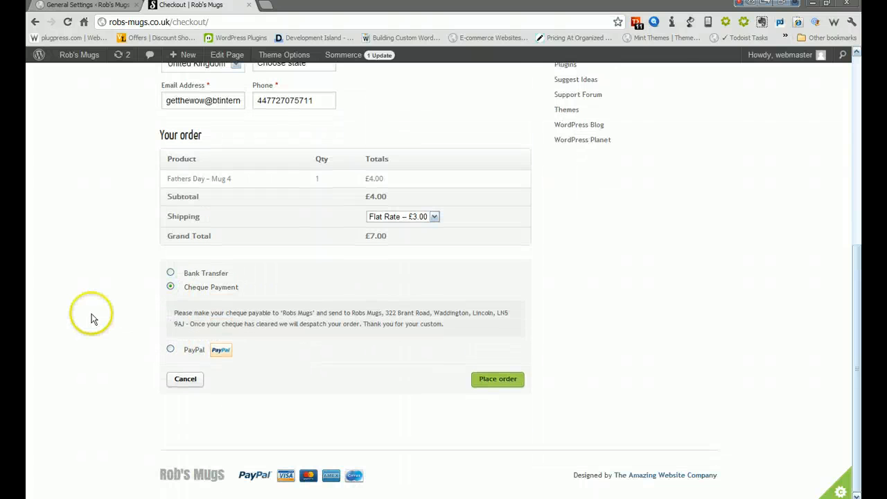
{"action": "left_click", "coordinate": [170, 349]}
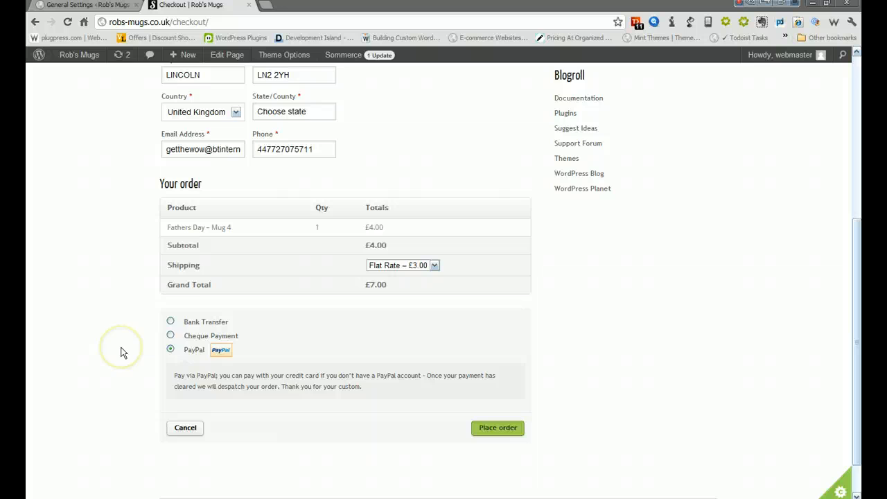